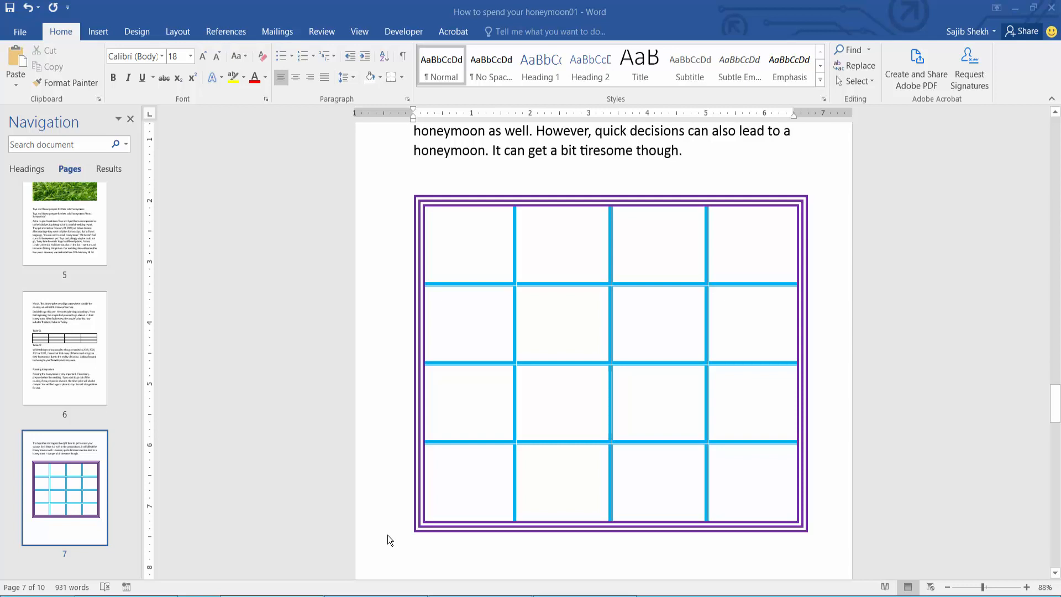
mouse_move(453, 287)
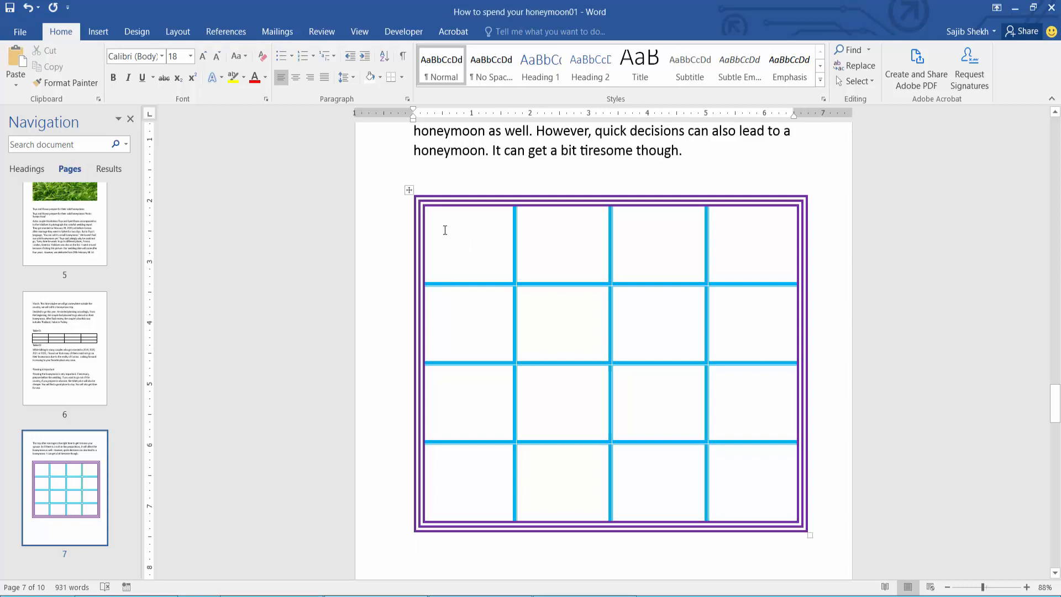
Step: Select the entire 4x4 table on page 7
left_click_drag(446, 217, 575, 217)
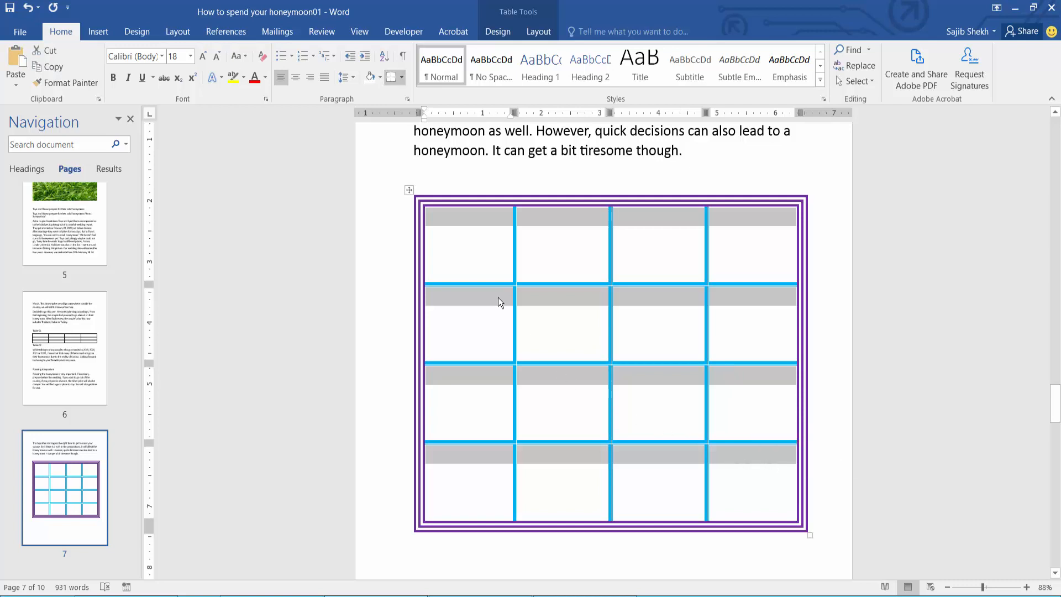
Step: Remove the table's inside borders using the No Border line style
left_click(497, 31)
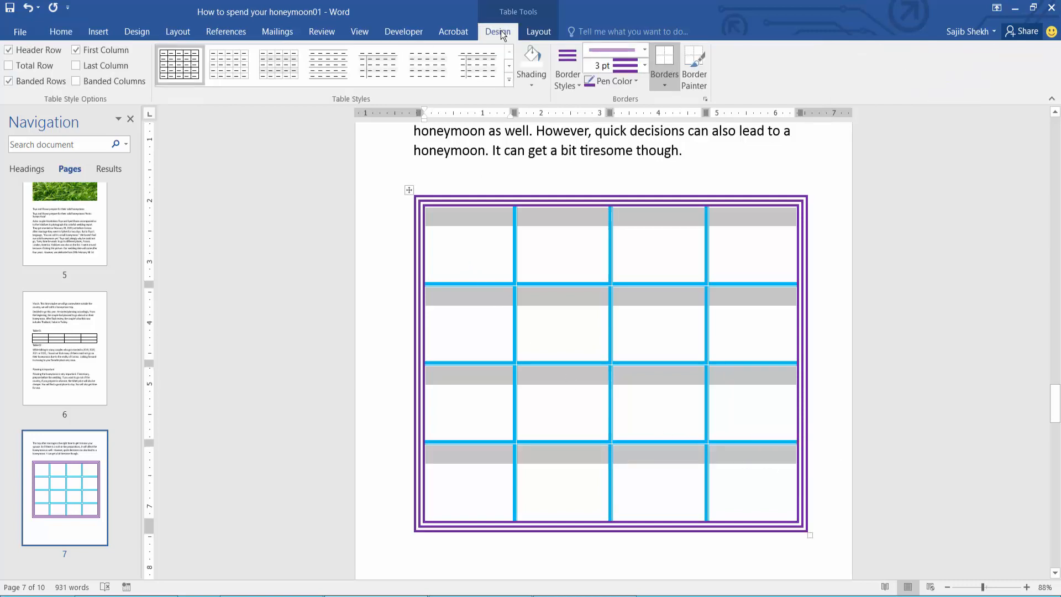
mouse_move(572, 62)
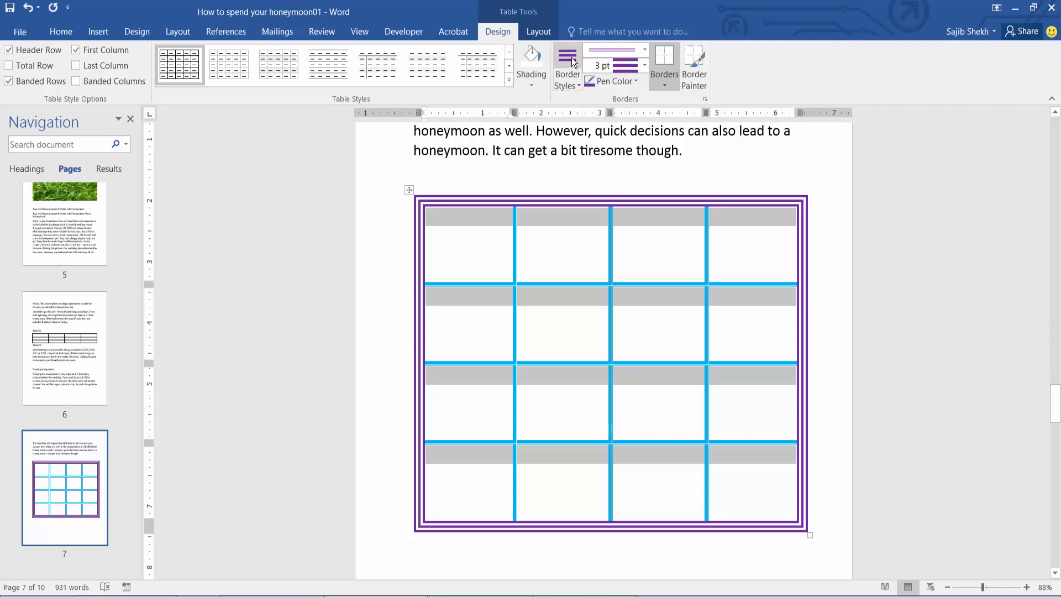
mouse_move(643, 54)
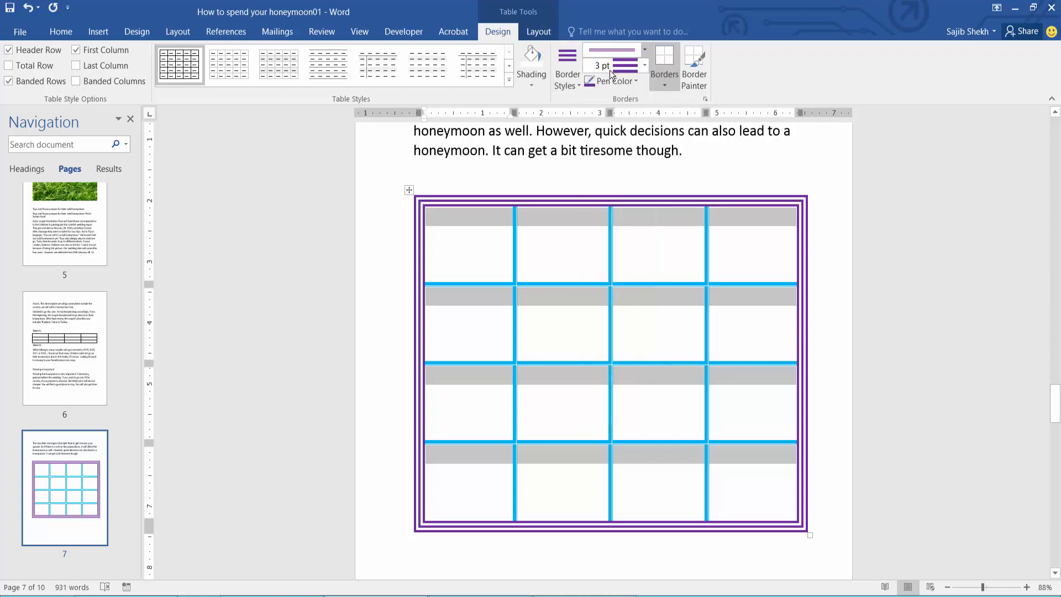
left_click(692, 60)
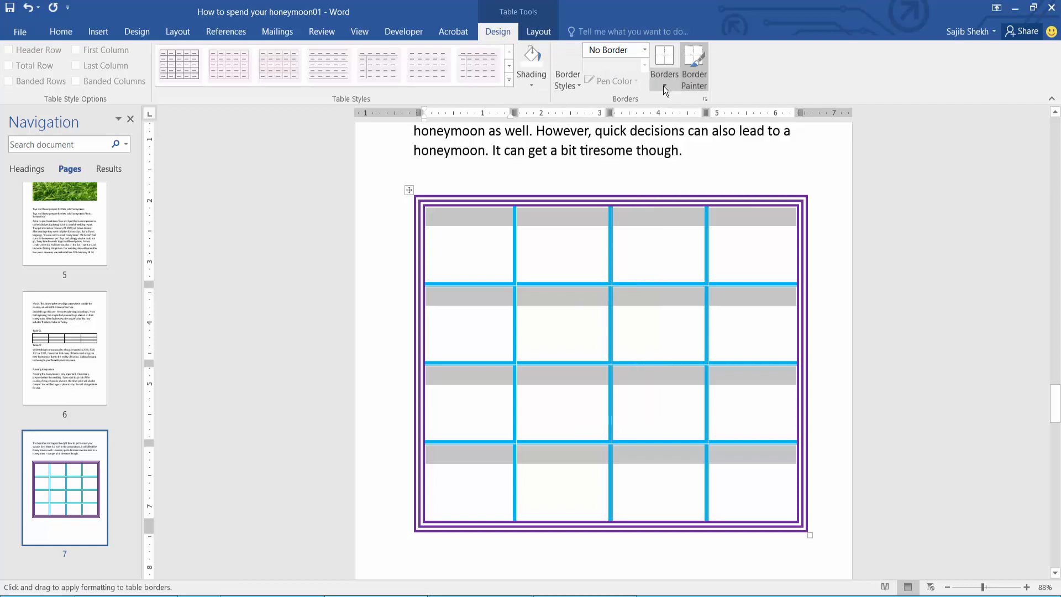
left_click(663, 60)
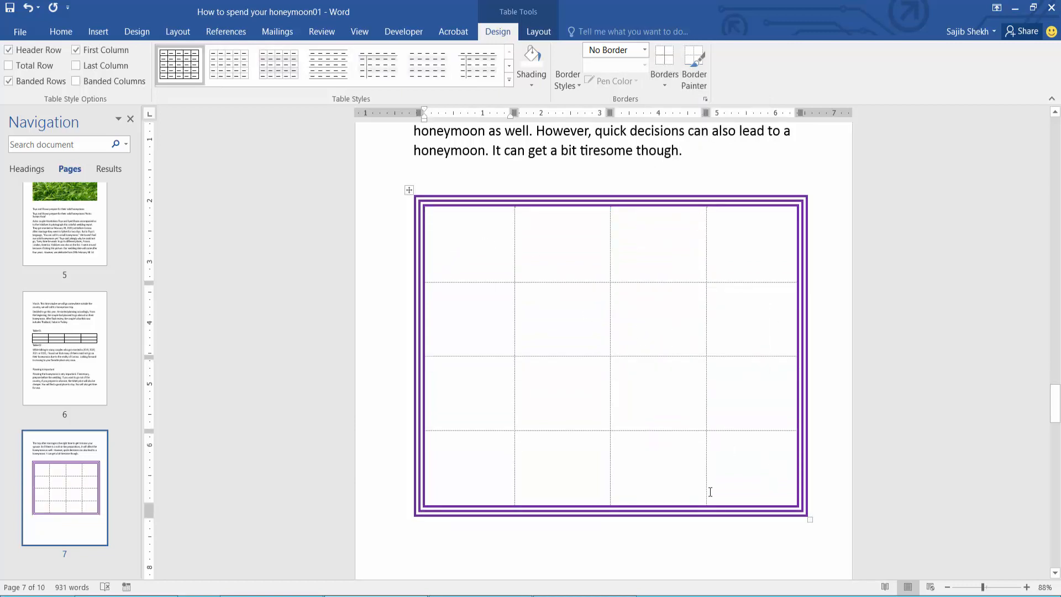
Step: Set the border pen back to the purple 3 pt line style
left_click(514, 189)
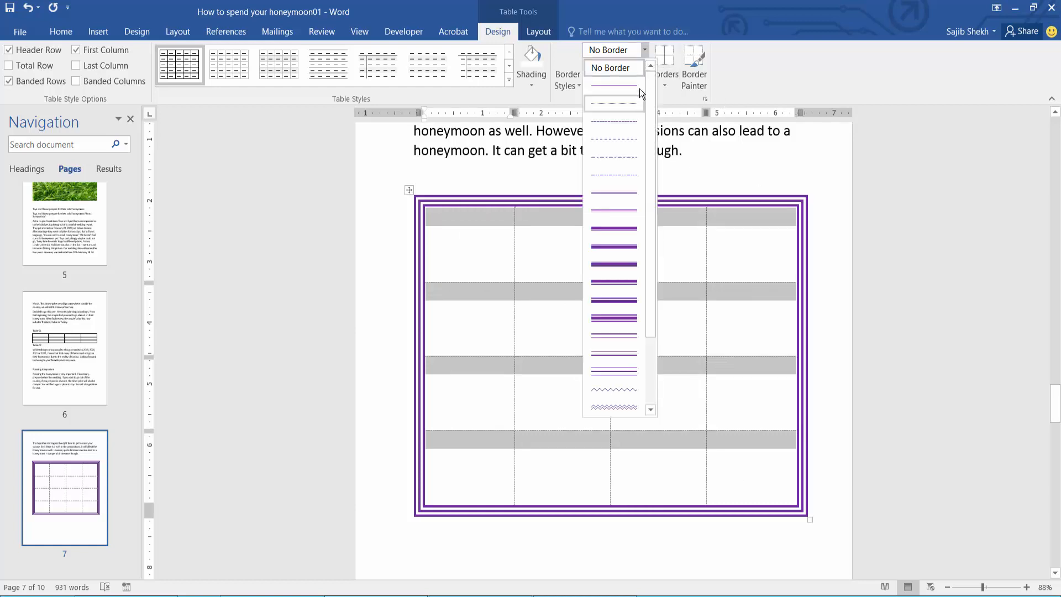
mouse_move(627, 243)
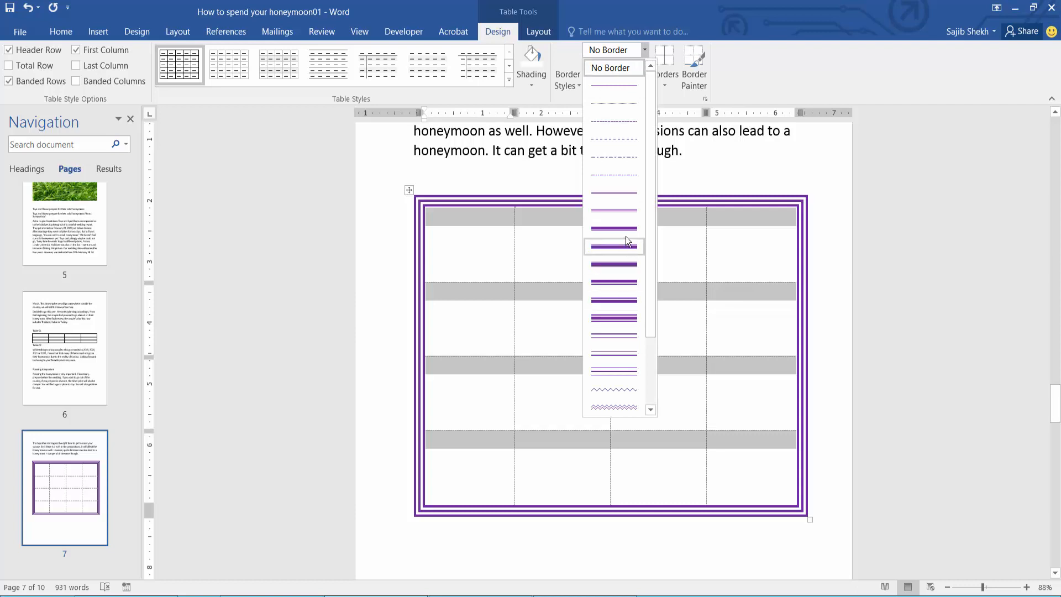
left_click(613, 245)
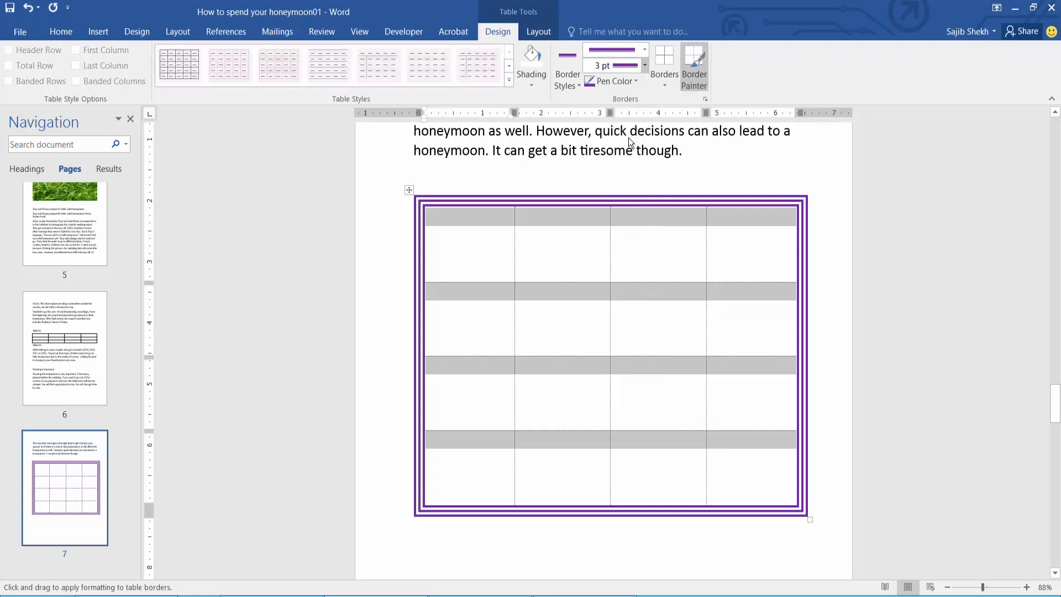
Step: Apply a yellow 4½ pt style to the table's inside borders
left_click(614, 82)
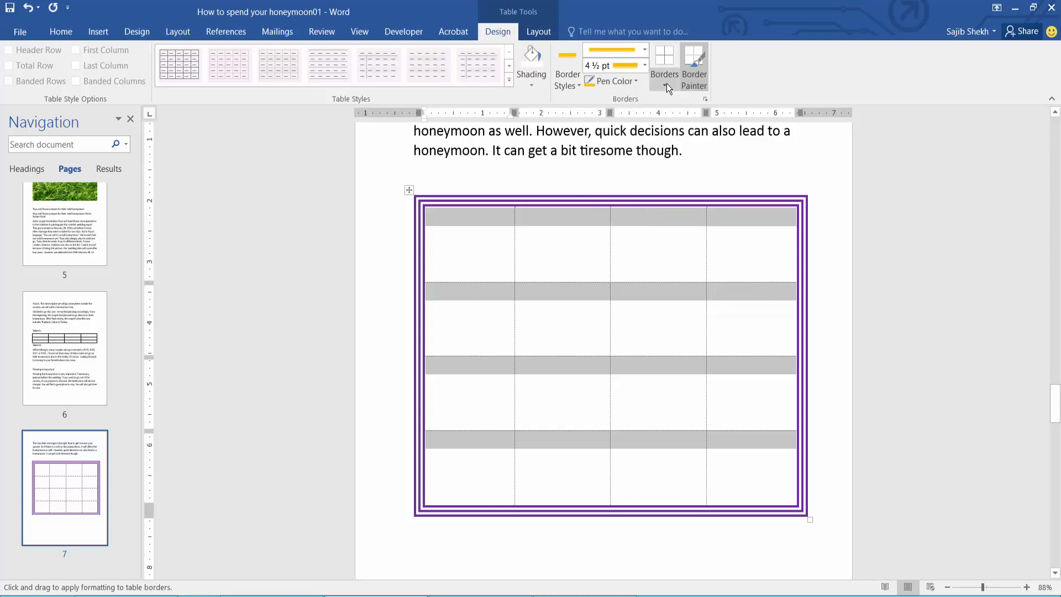
left_click(664, 87)
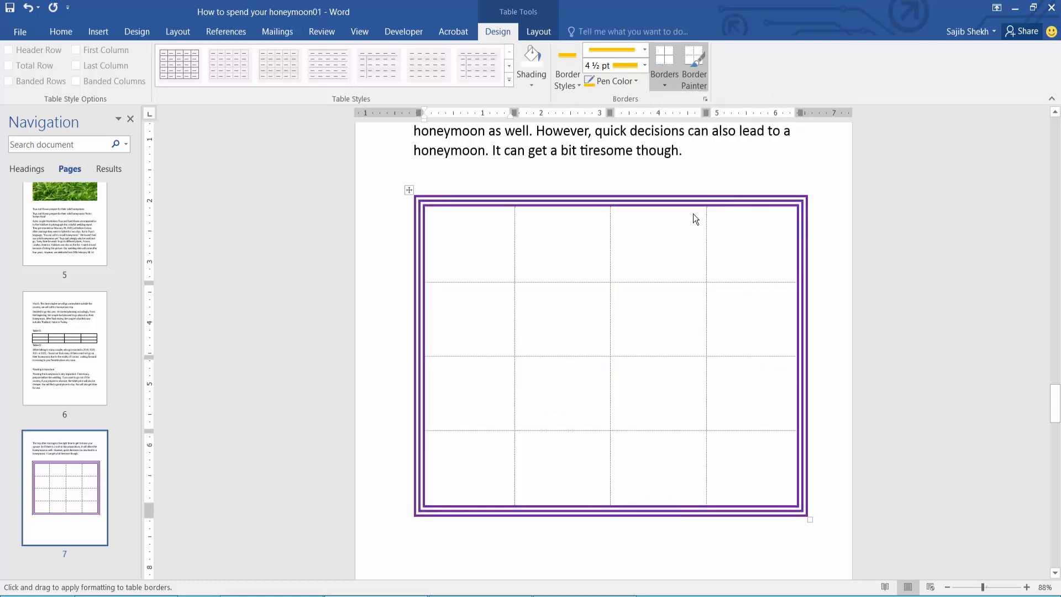
left_click(181, 64)
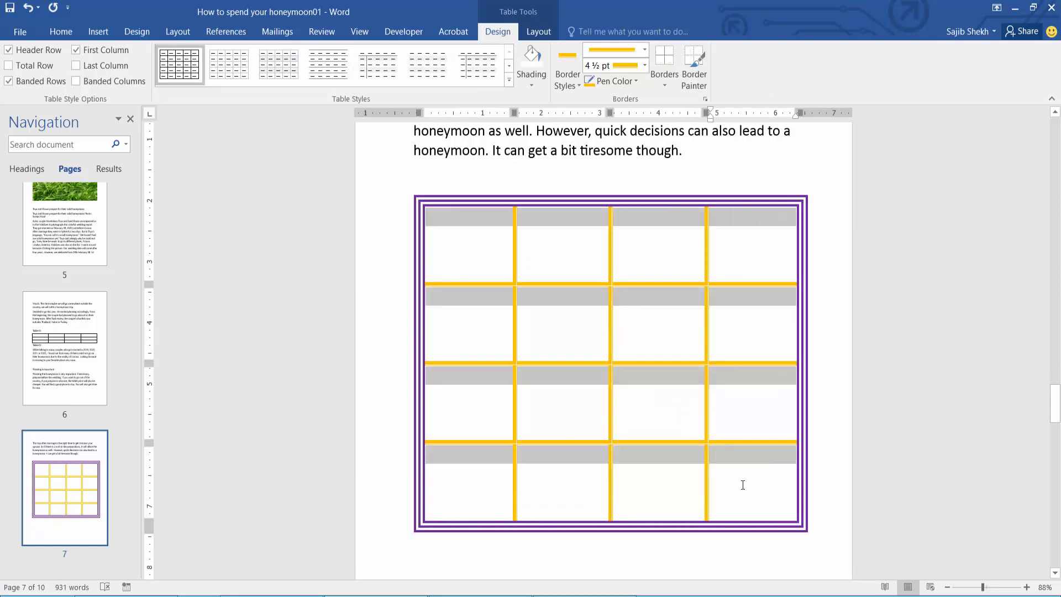
Step: Remove the inside borders again, leaving only the purple triple outline
left_click(664, 88)
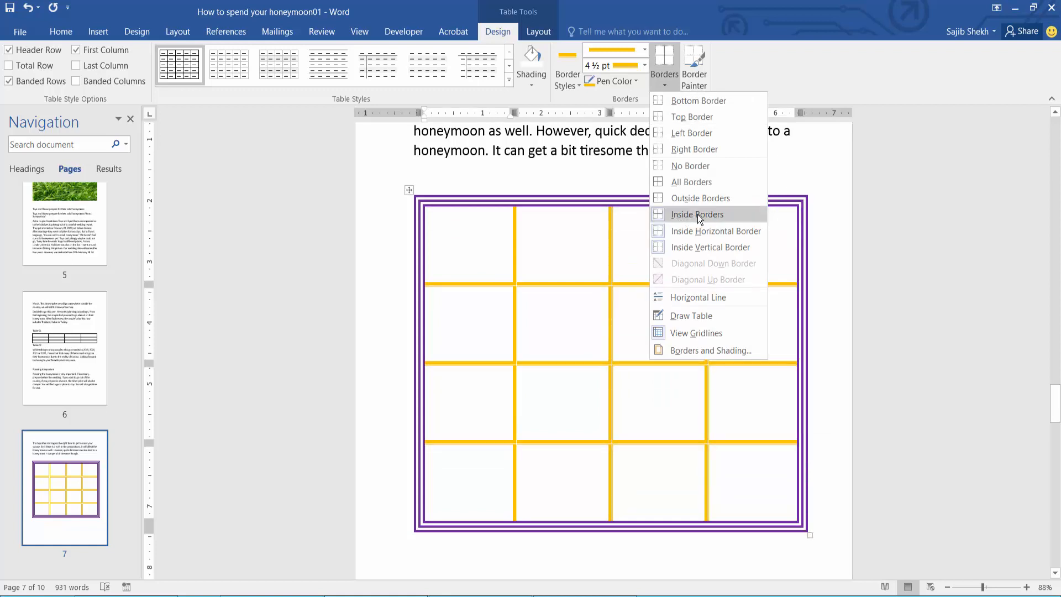
left_click(696, 214)
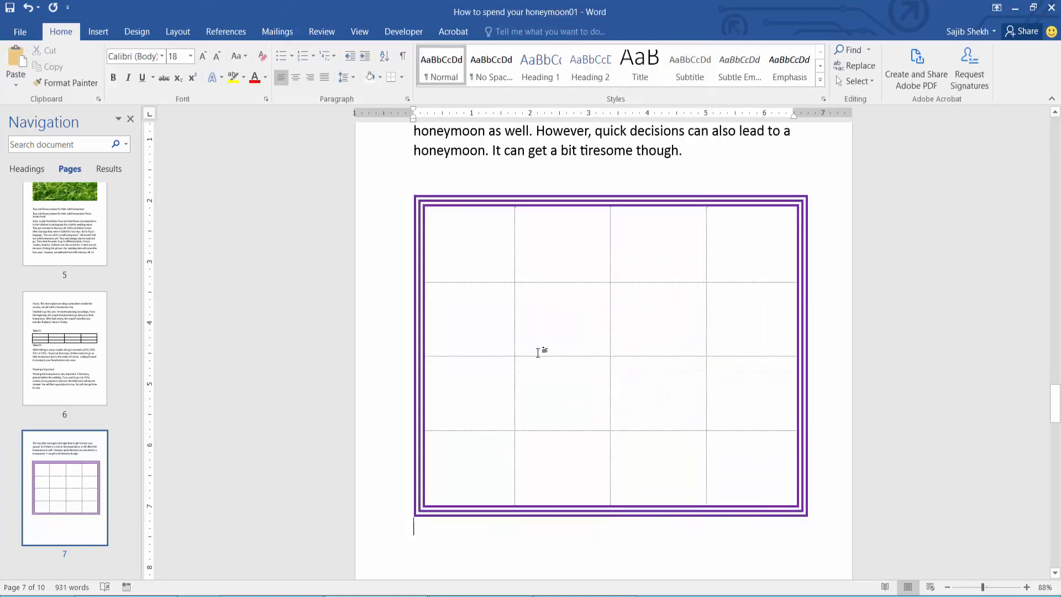